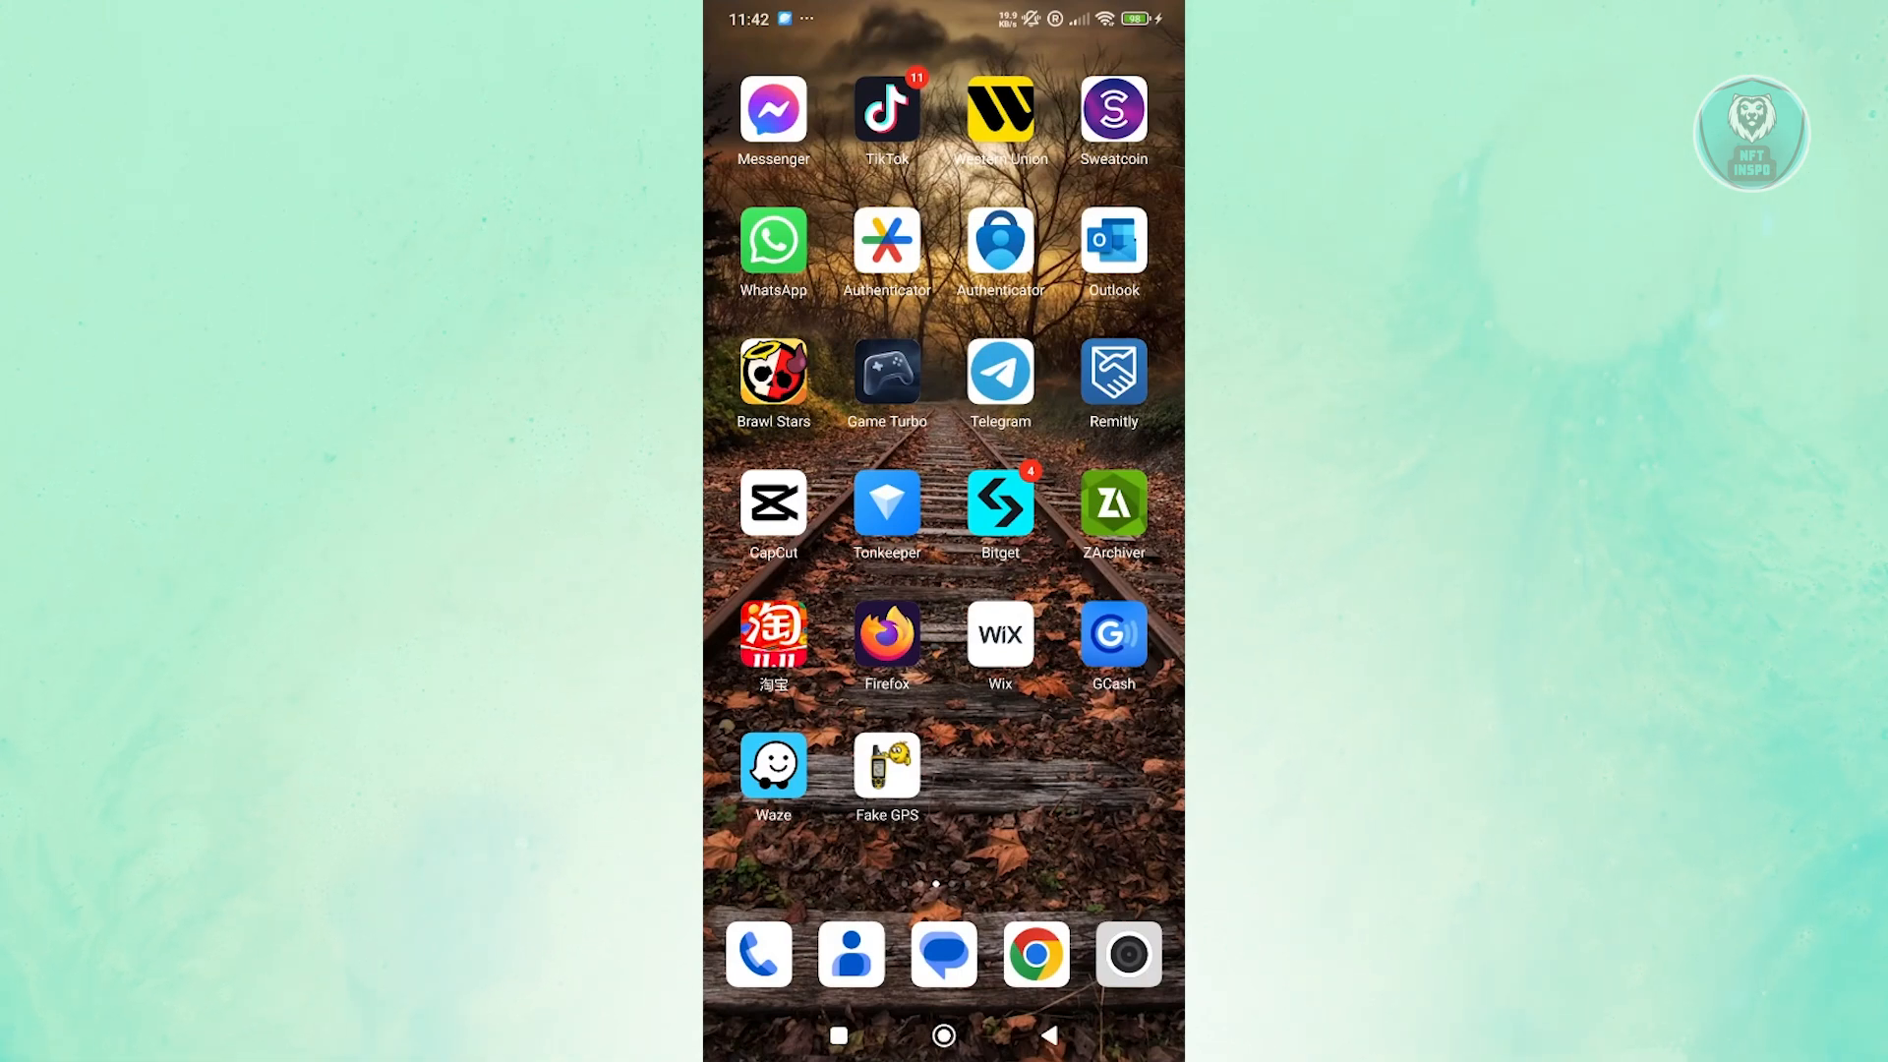
Step: Swipe across home screen pages to reach and launch the Binance app
{"action": "scroll", "scroll_direction": "left", "scroll_amount": 3}
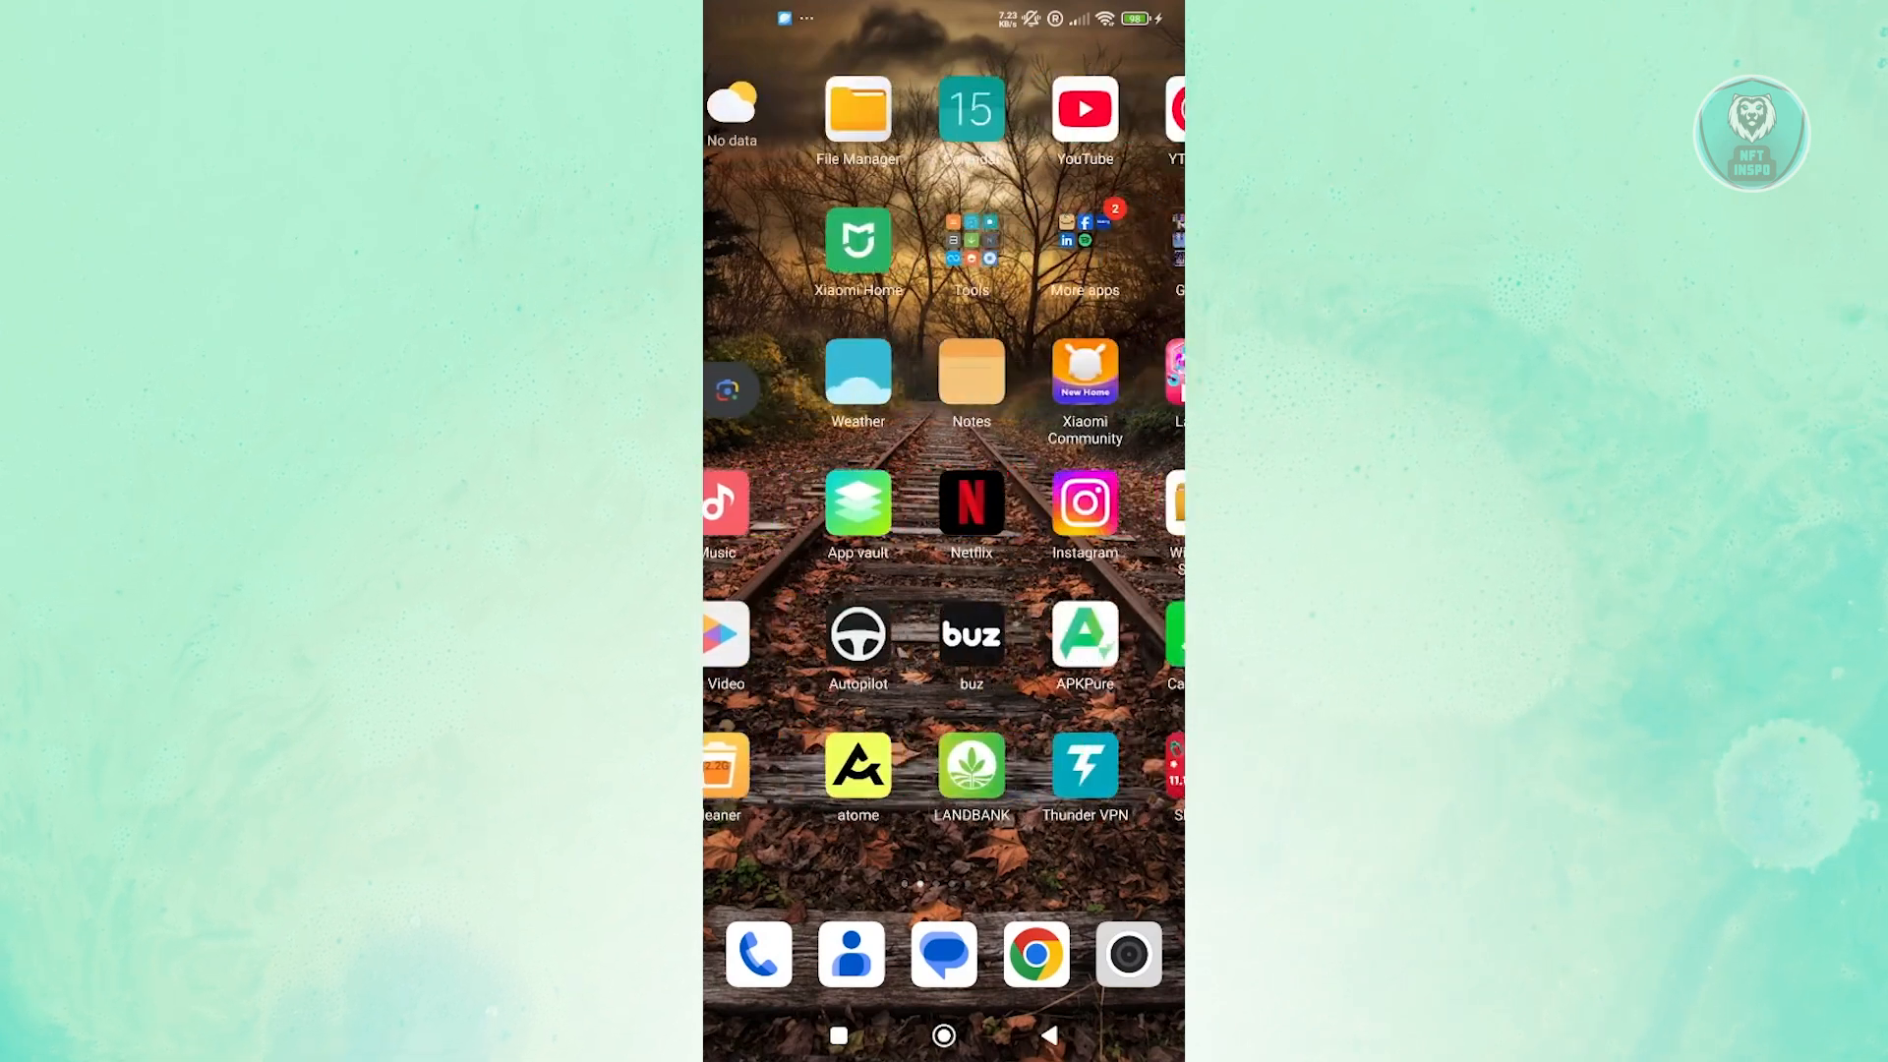
{"action": "scroll", "scroll_direction": "left", "scroll_amount": 3}
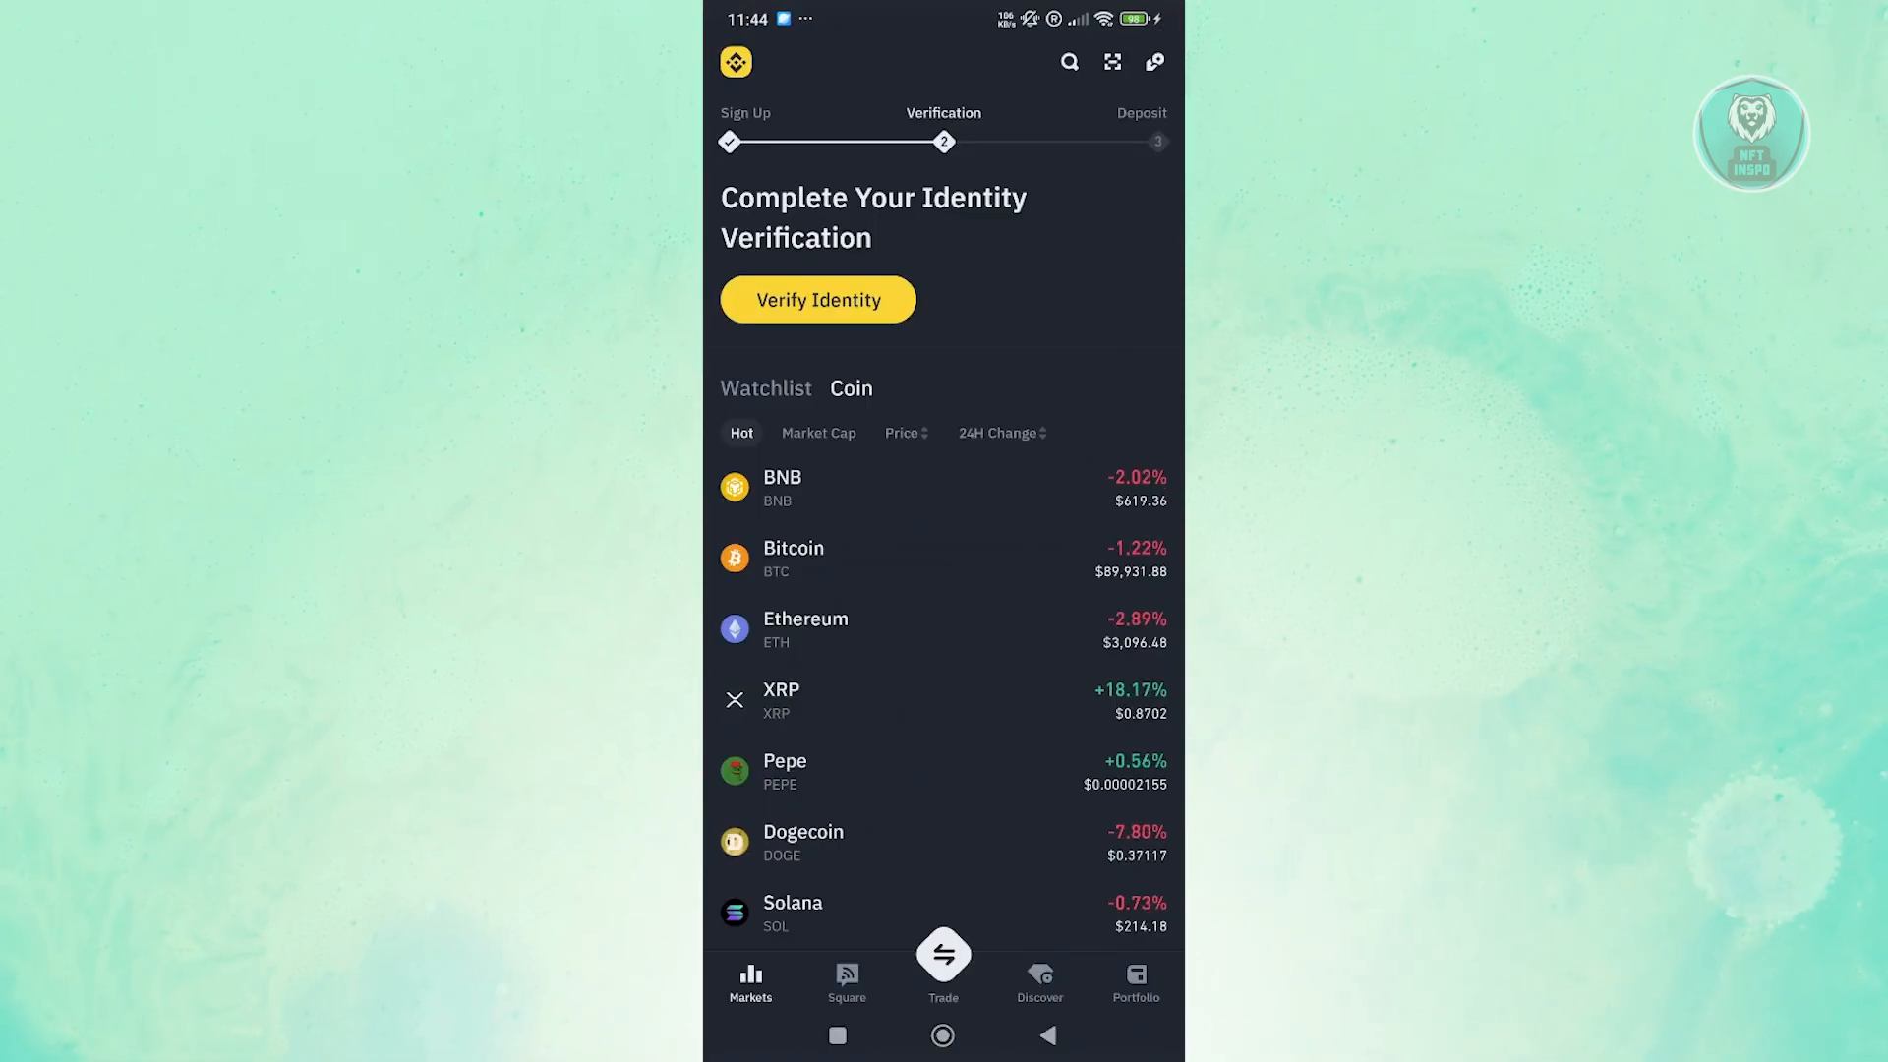
Step: View the Binance portfolio, start a deposit and pick a coin from the currency list
{"action": "left_click", "coordinate": [1132, 981]}
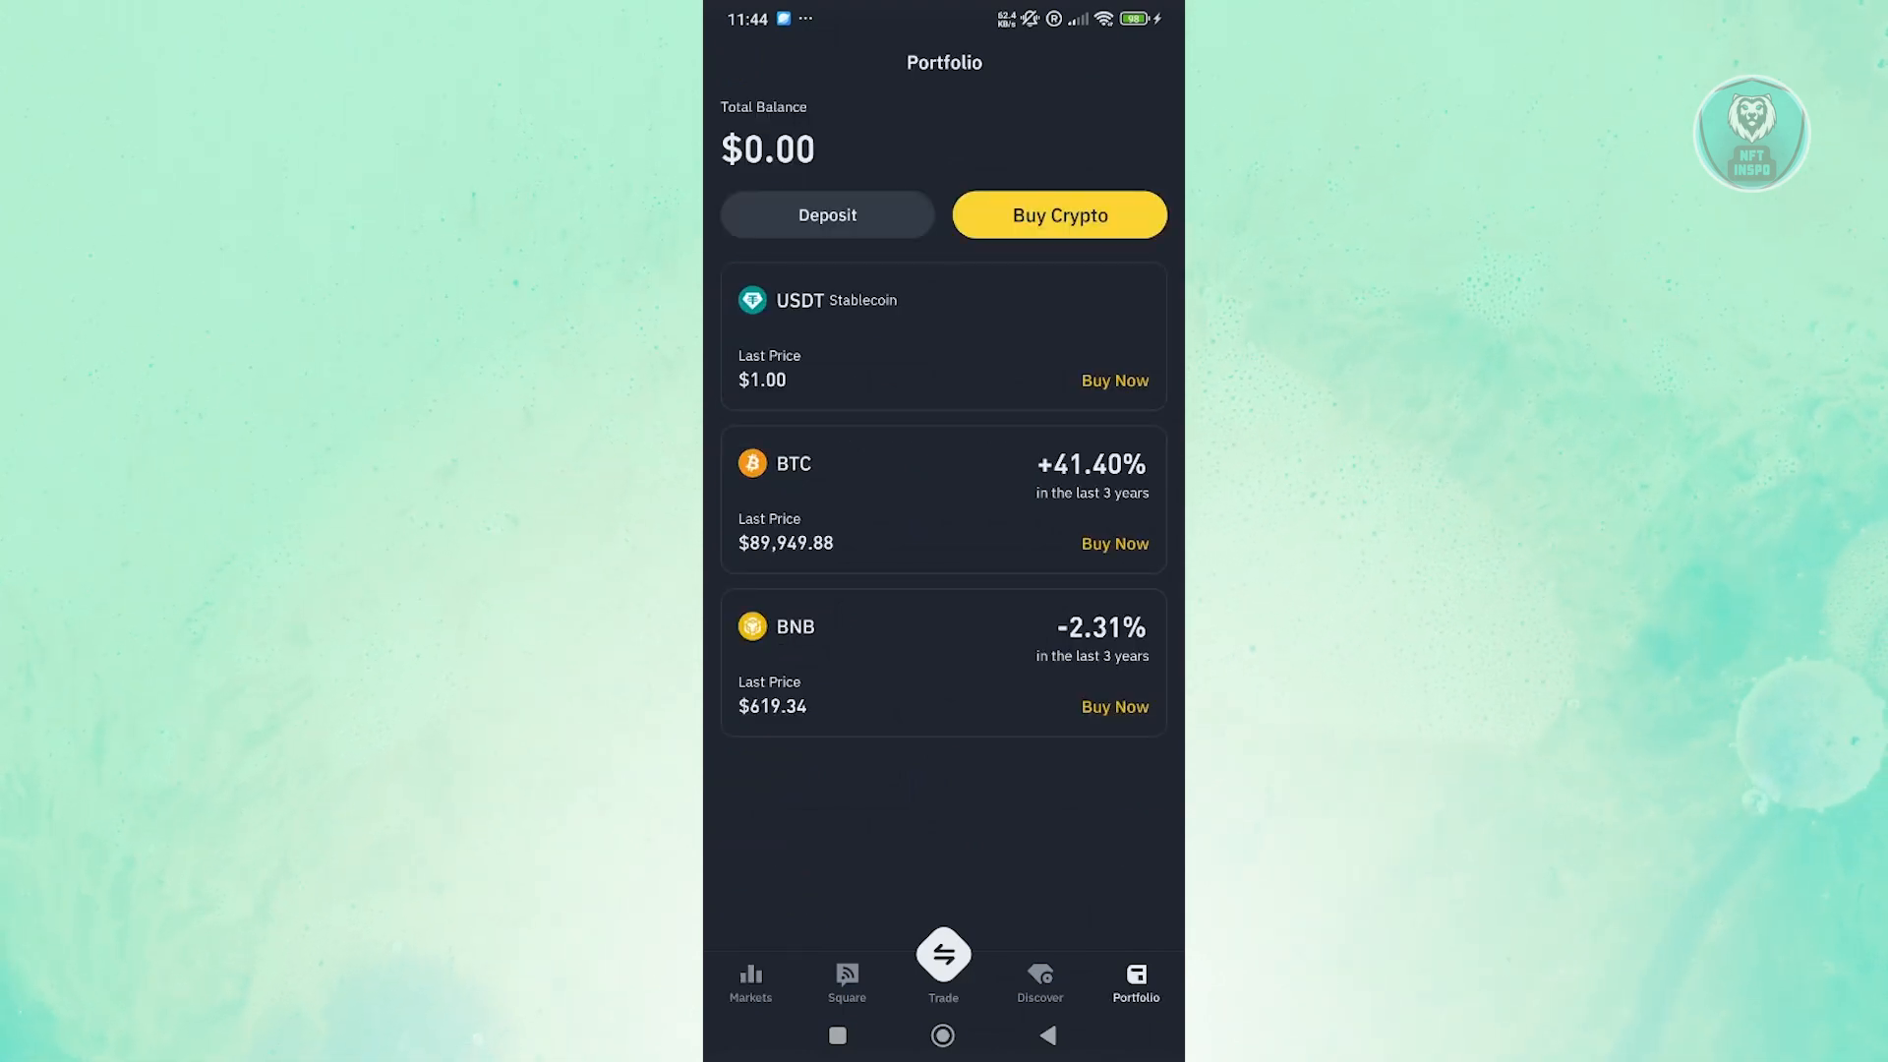
{"action": "left_click", "coordinate": [1057, 215]}
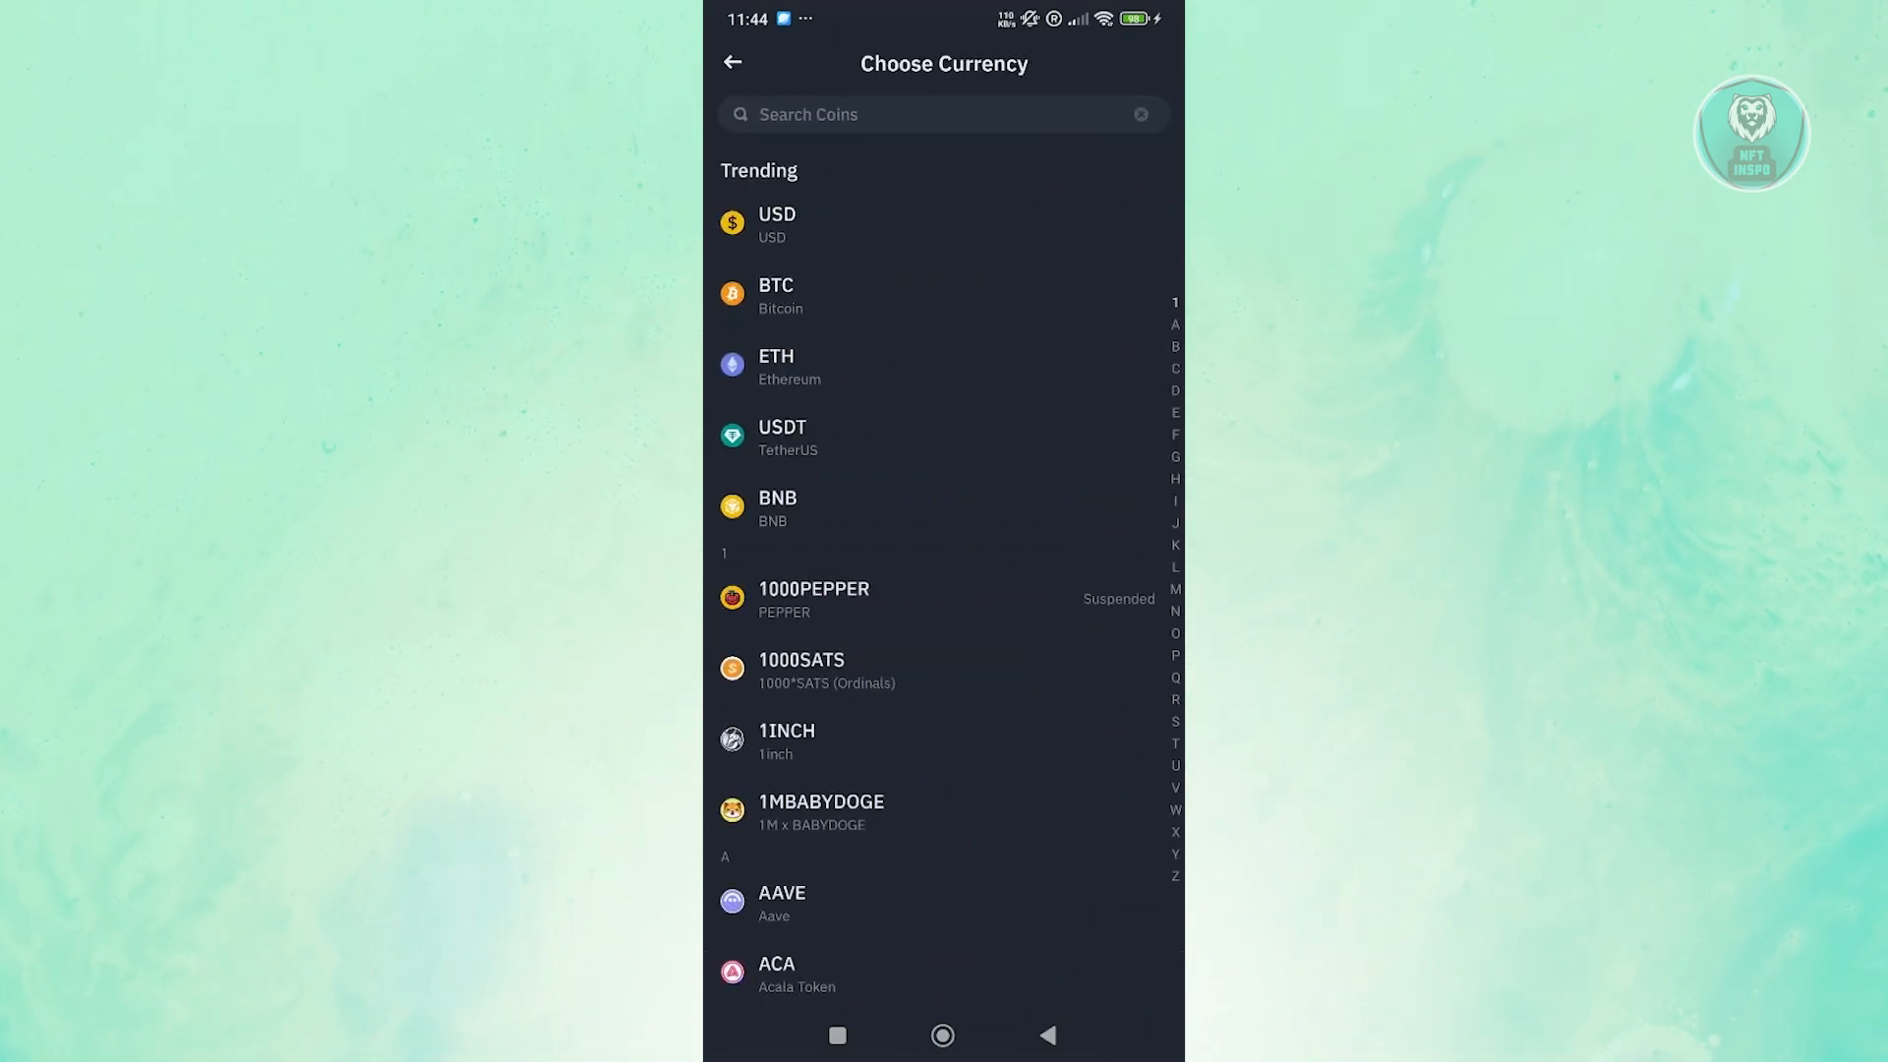
{"action": "left_click", "coordinate": [782, 436]}
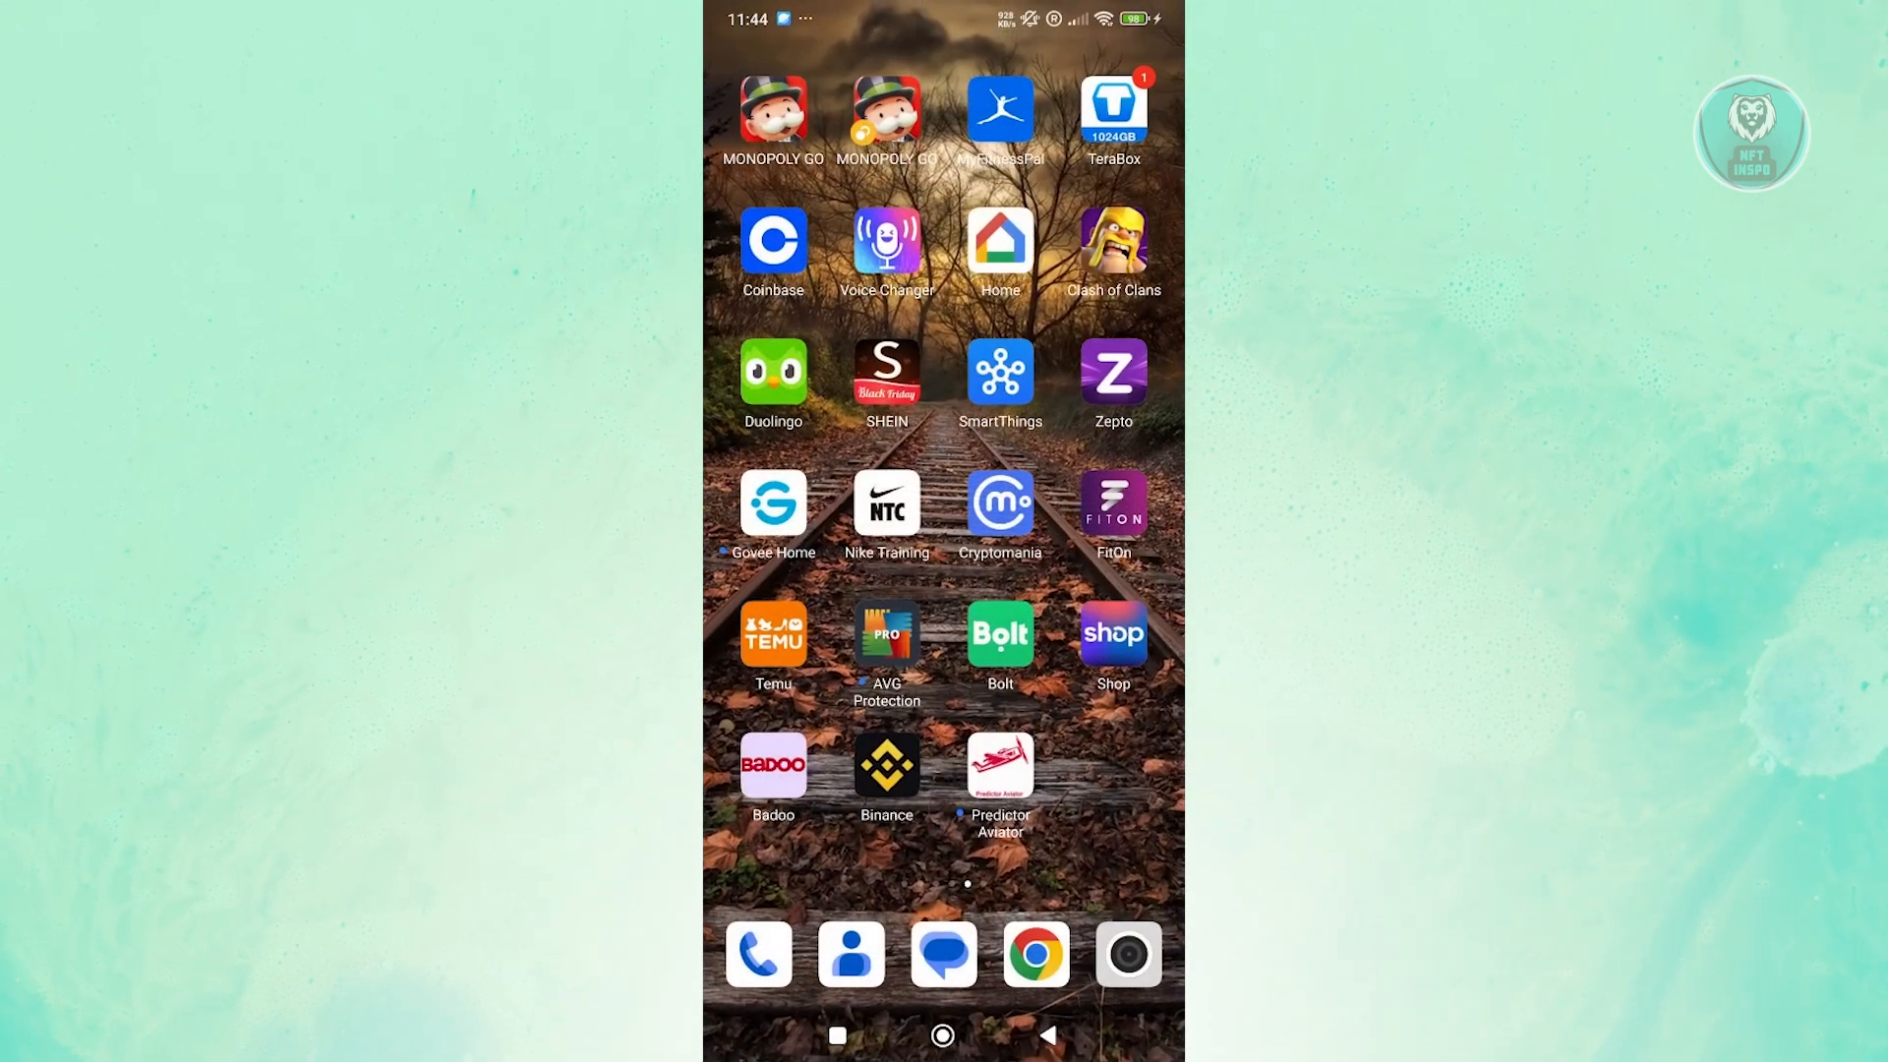
Step: Swipe to the home screen page holding Bybit and launch it
{"action": "scroll", "scroll_direction": "left", "scroll_amount": 3}
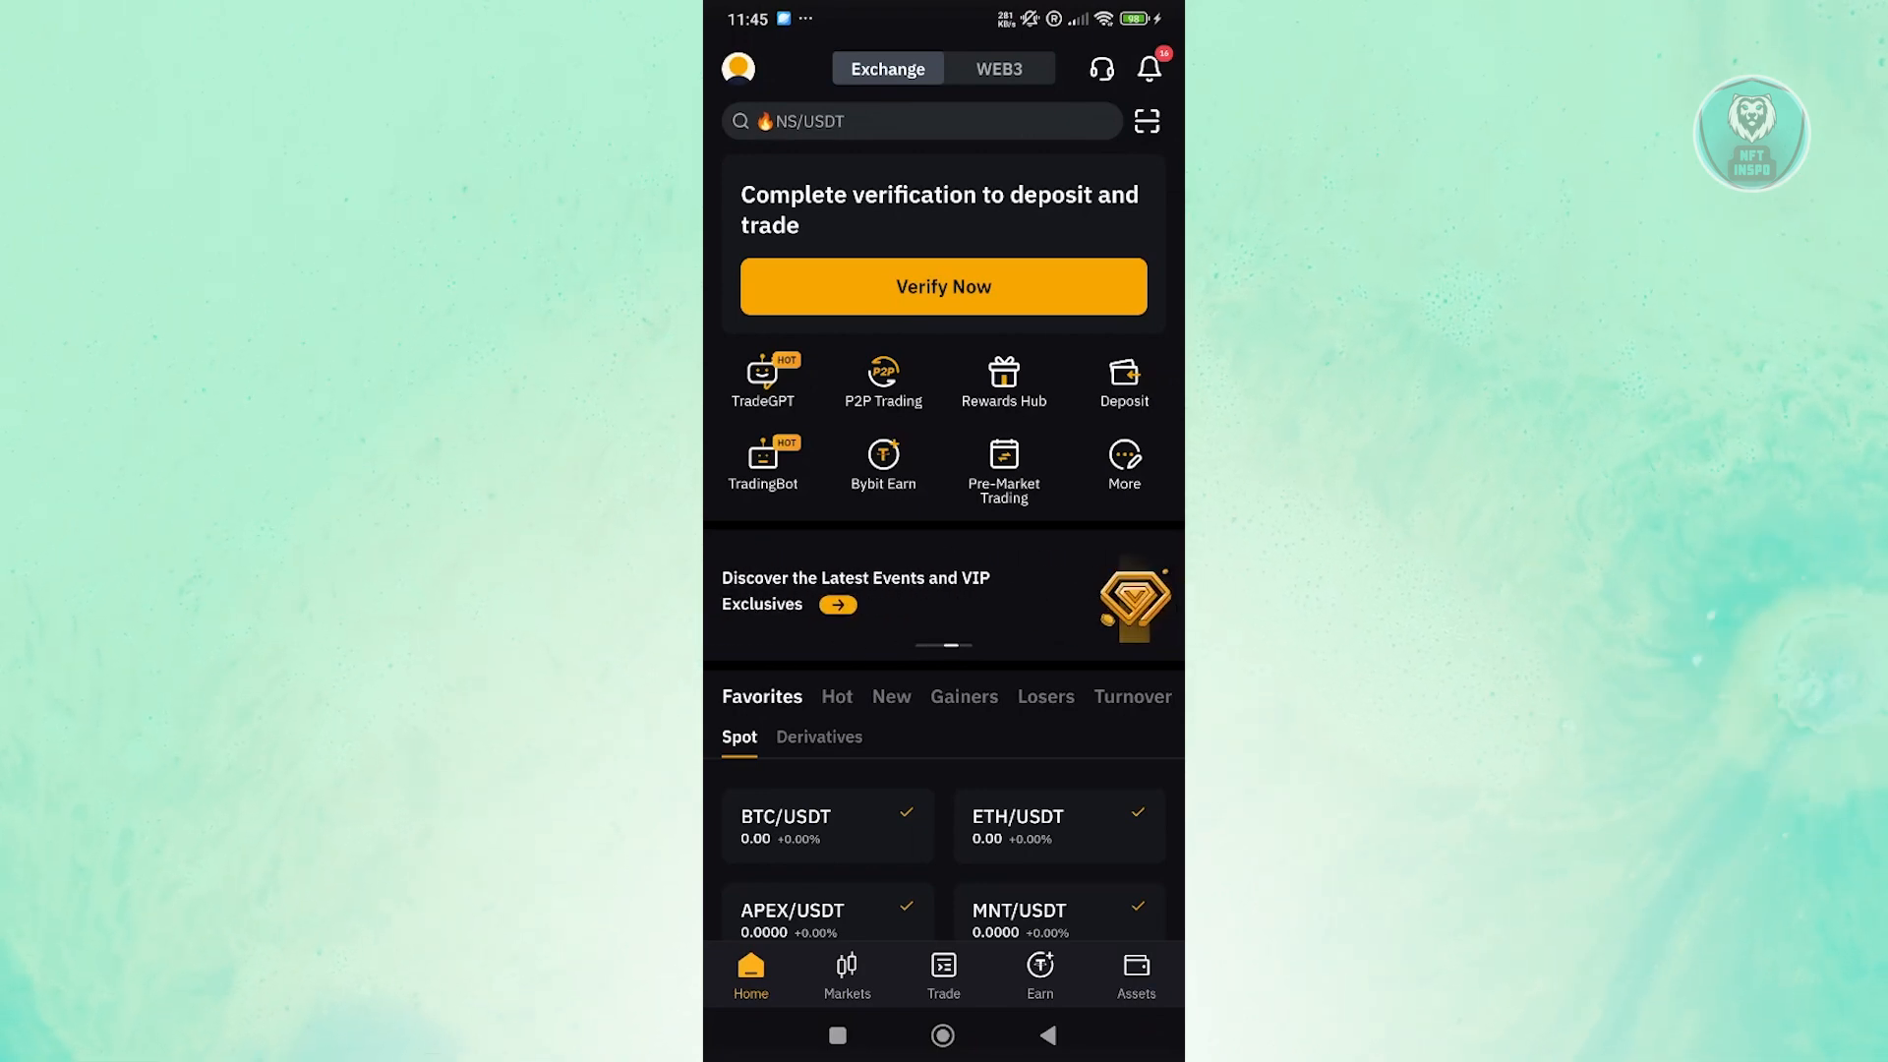
Step: Start a Bybit withdrawal and choose Tether USDT as the coin by searching 'usdt'
{"action": "left_click", "coordinate": [1133, 976]}
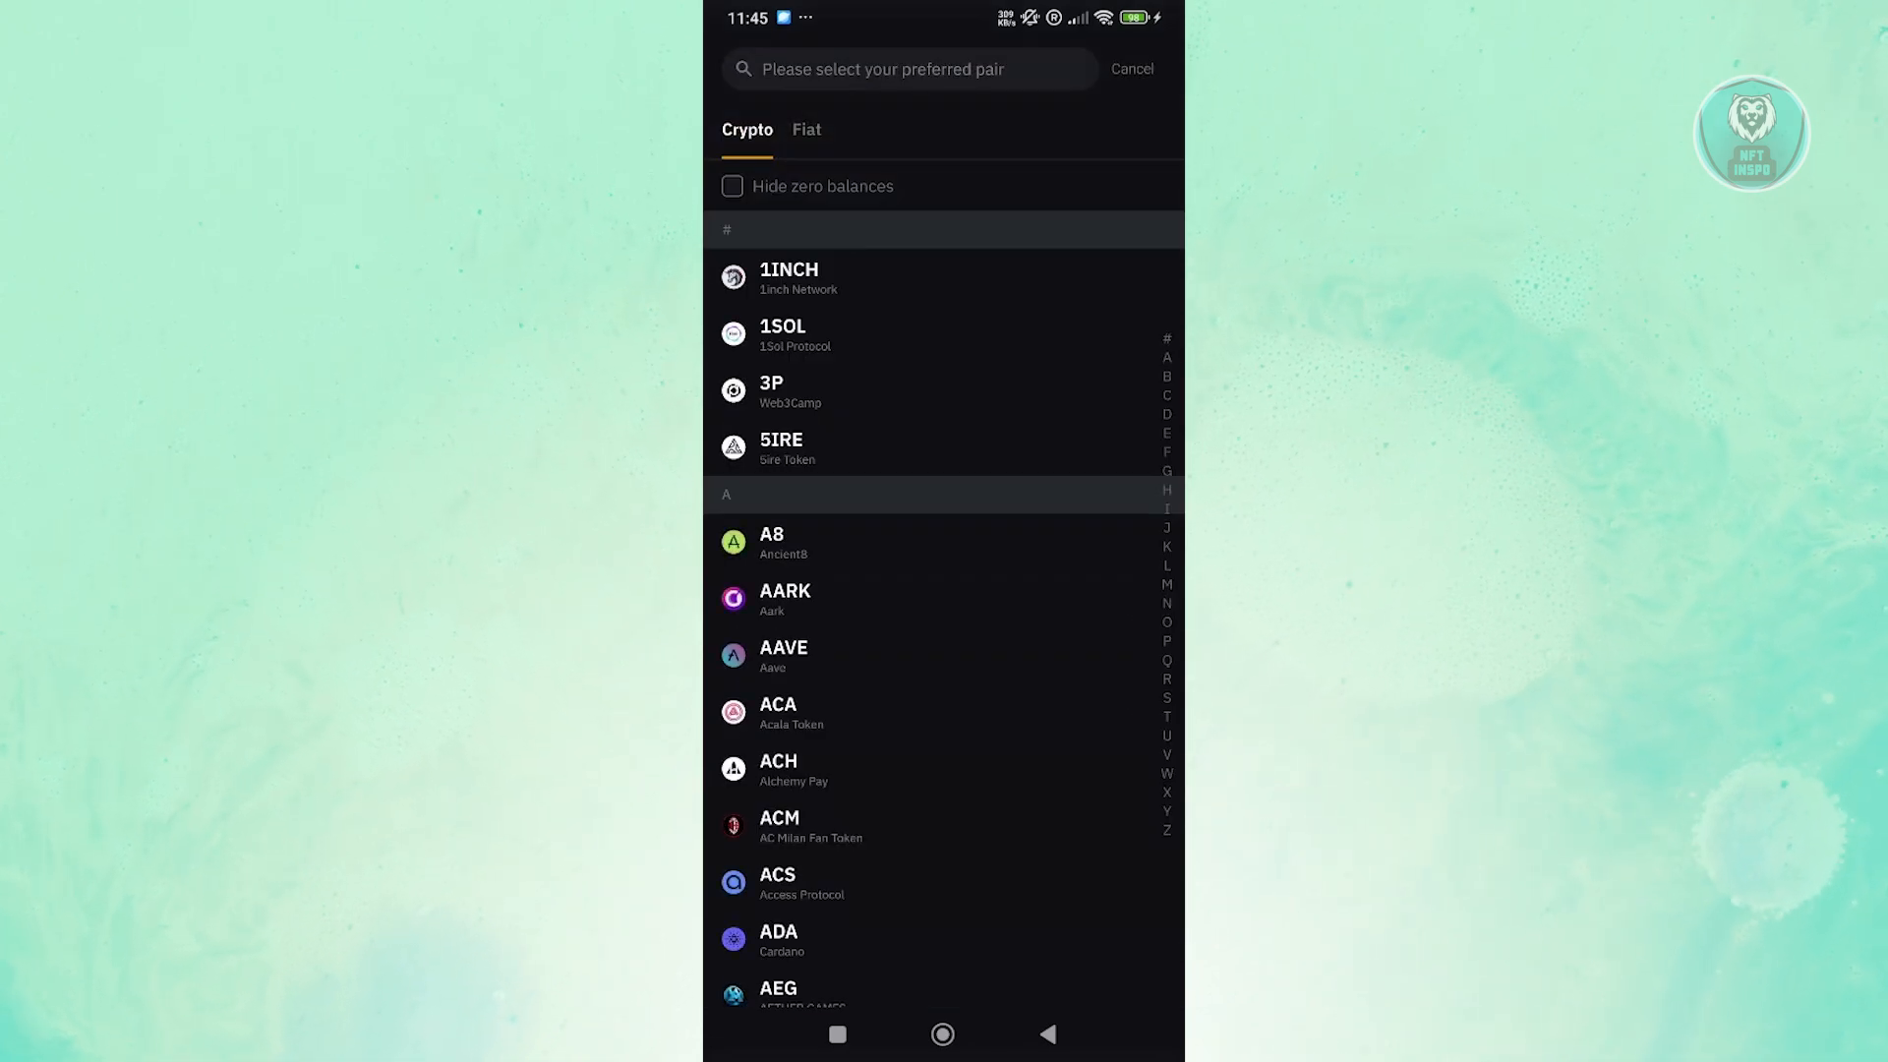
{"action": "scroll", "scroll_direction": "down", "scroll_amount": 3}
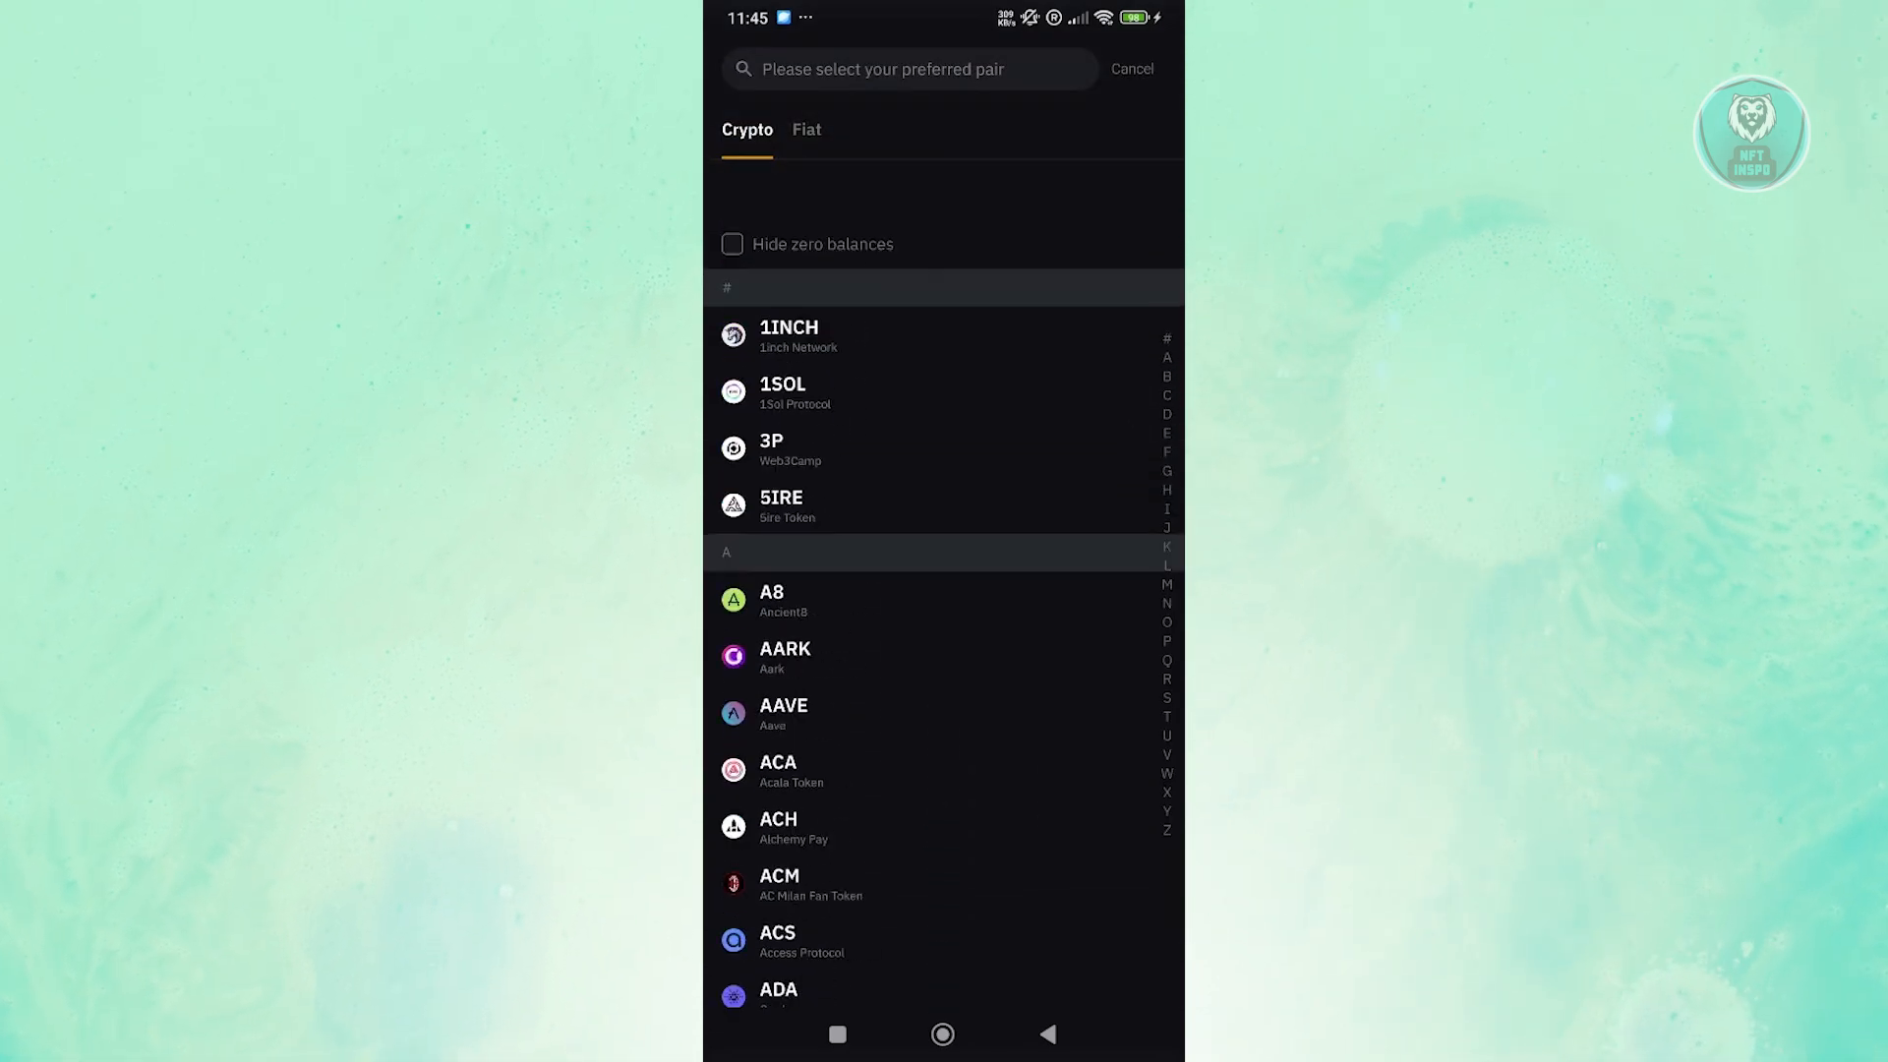
{"action": "left_click", "coordinate": [909, 69]}
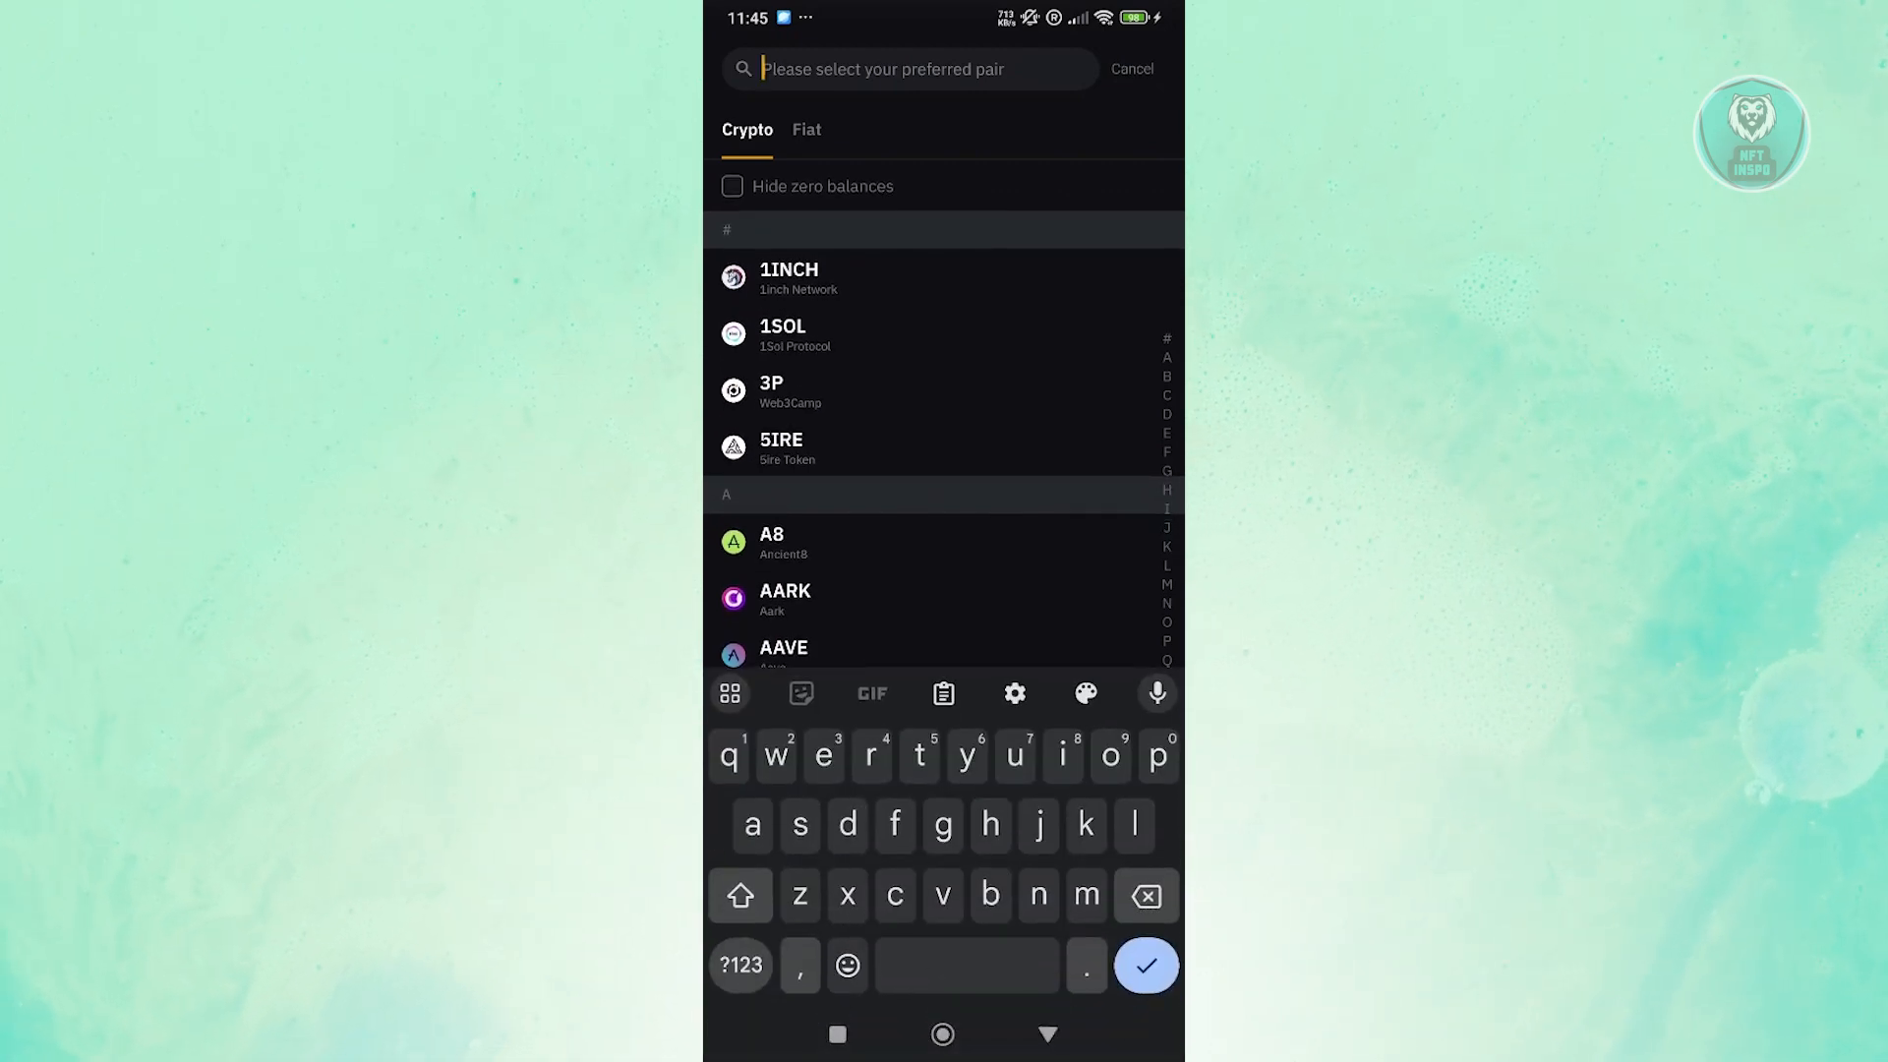
{"action": "type", "text": "usdt"}
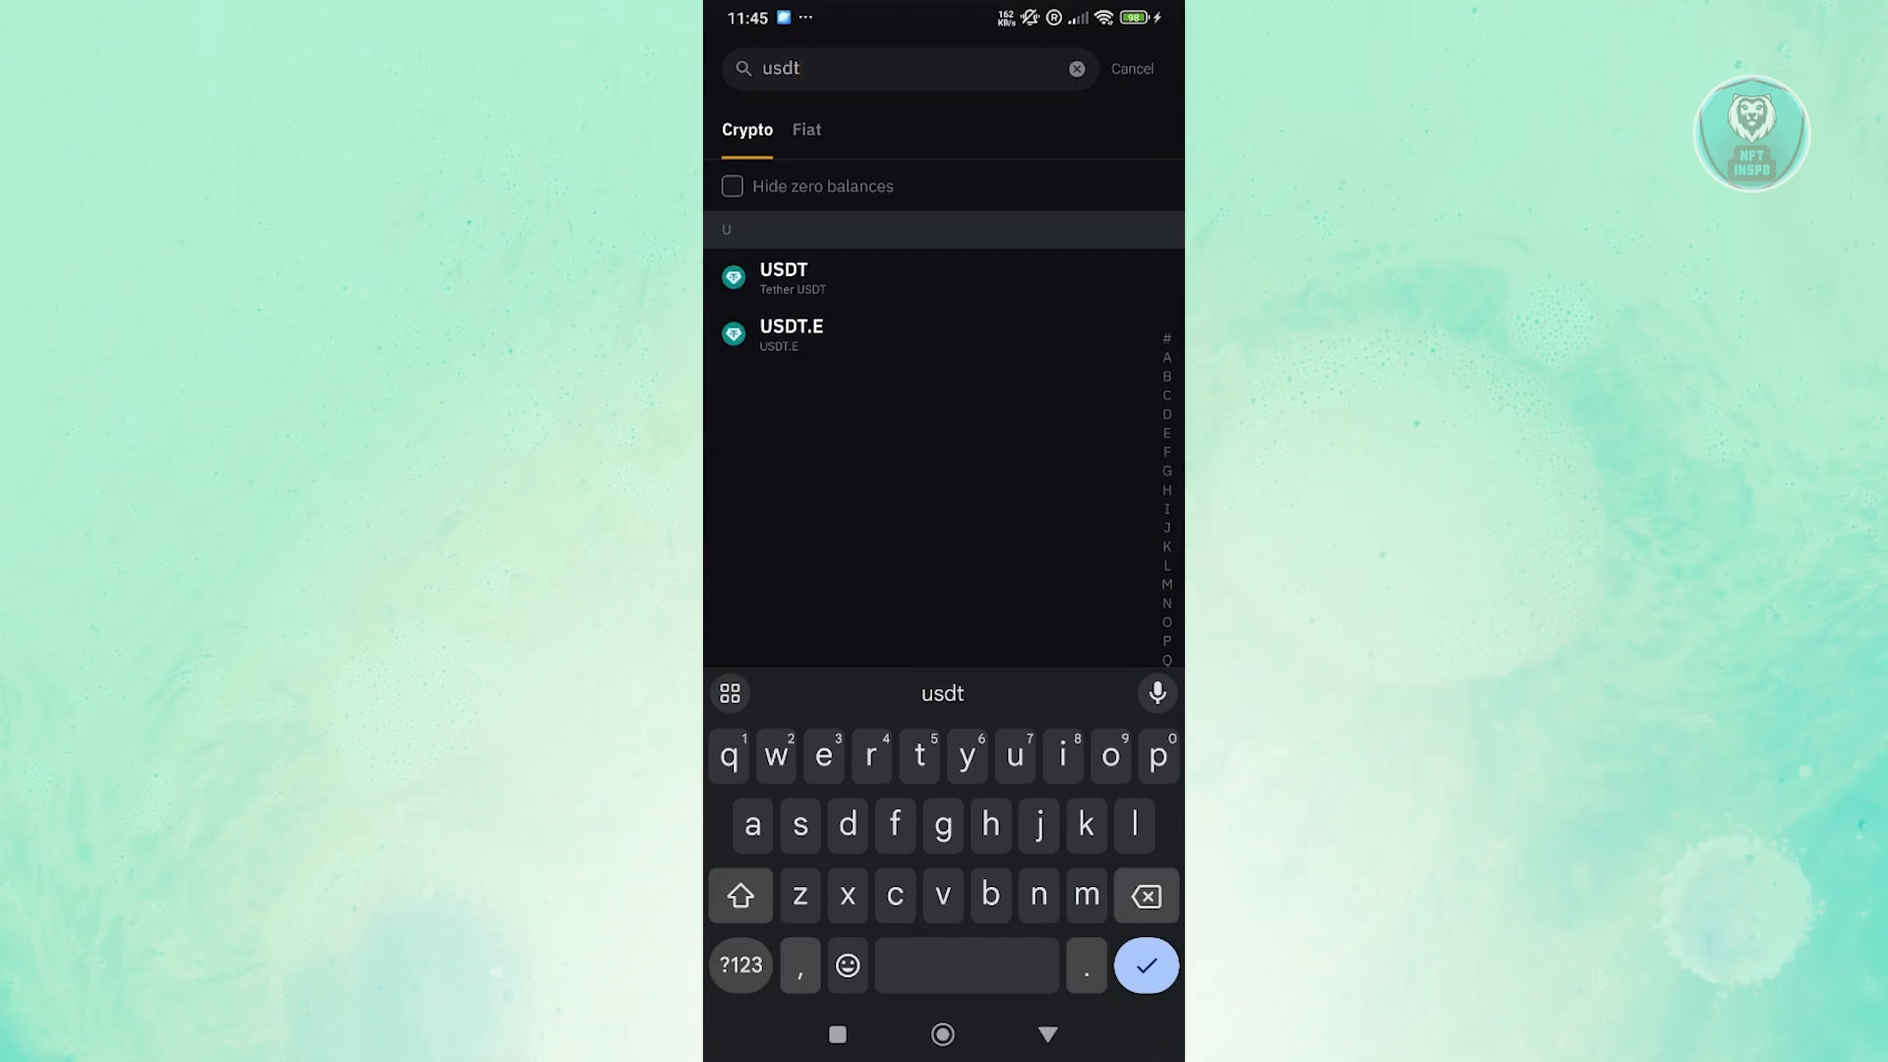
{"action": "left_click", "coordinate": [783, 279]}
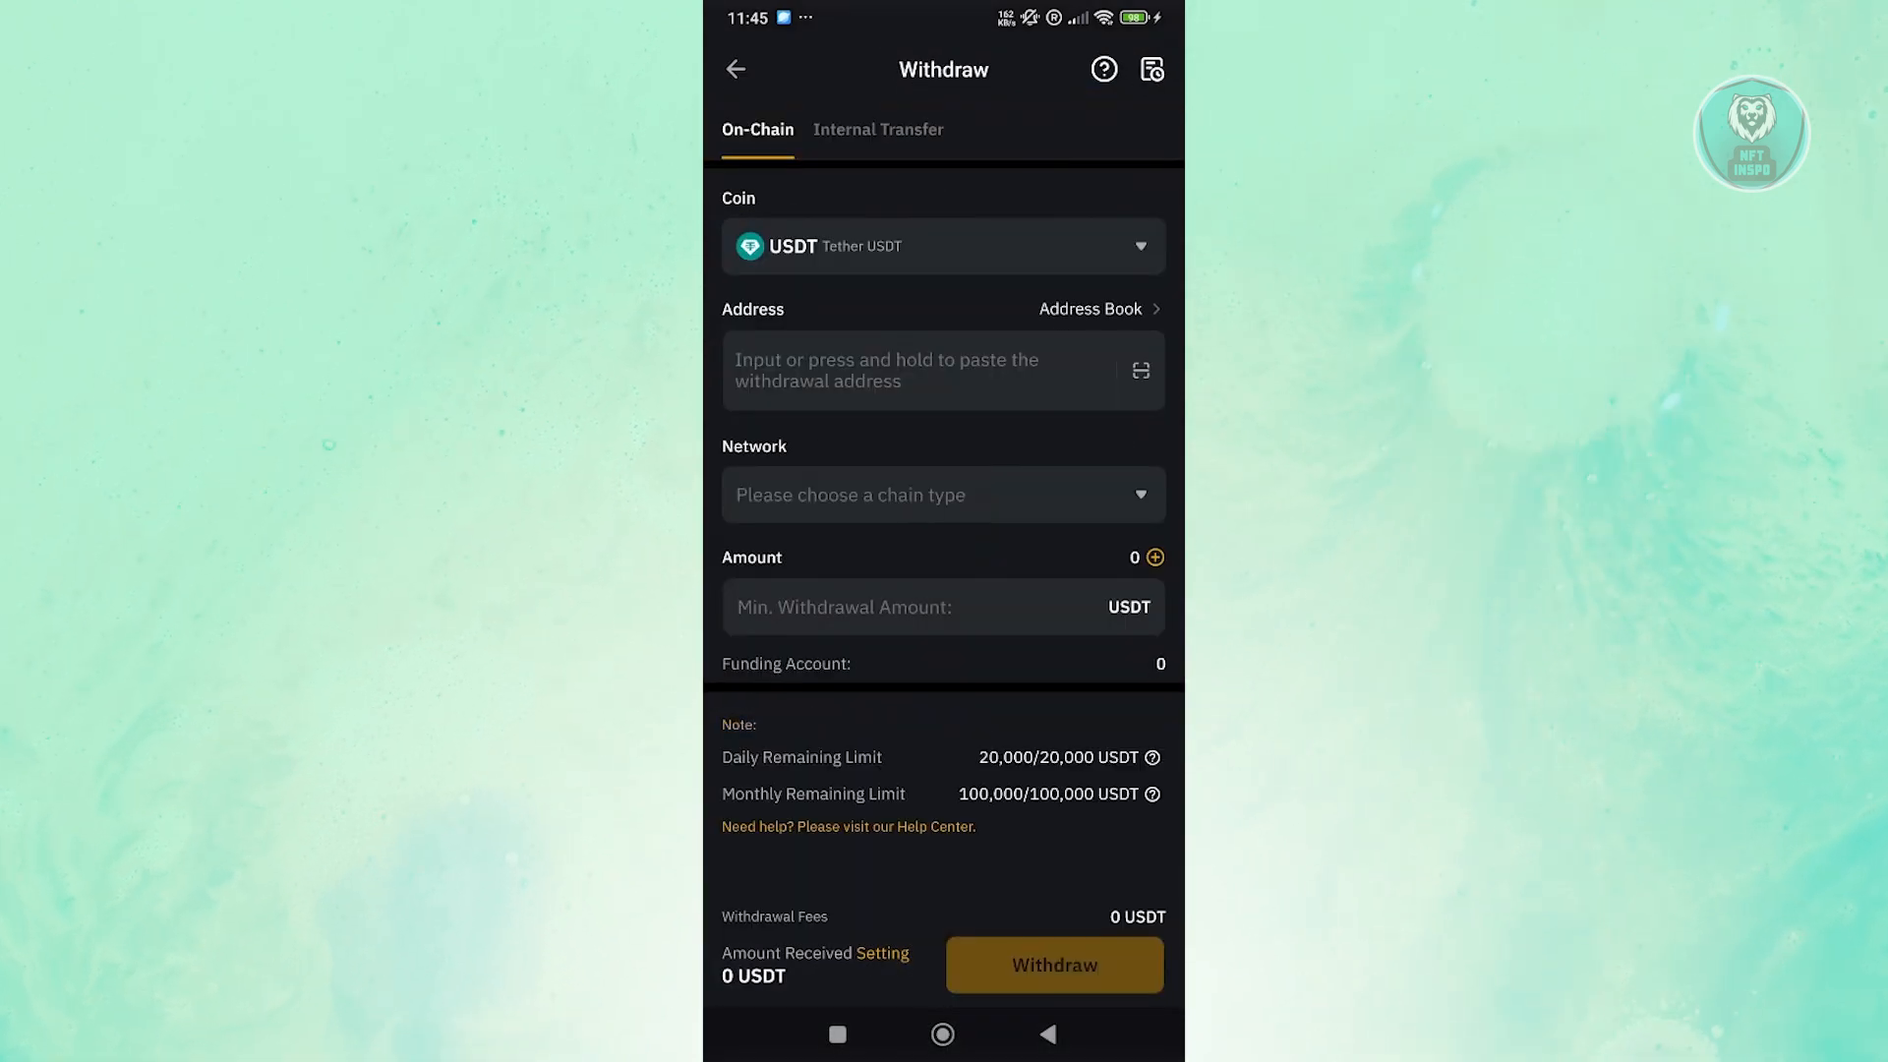
Step: Set TRC20 as the USDT withdrawal network (1.3 USDT fee) and recheck the selection
{"action": "left_click", "coordinate": [939, 370]}
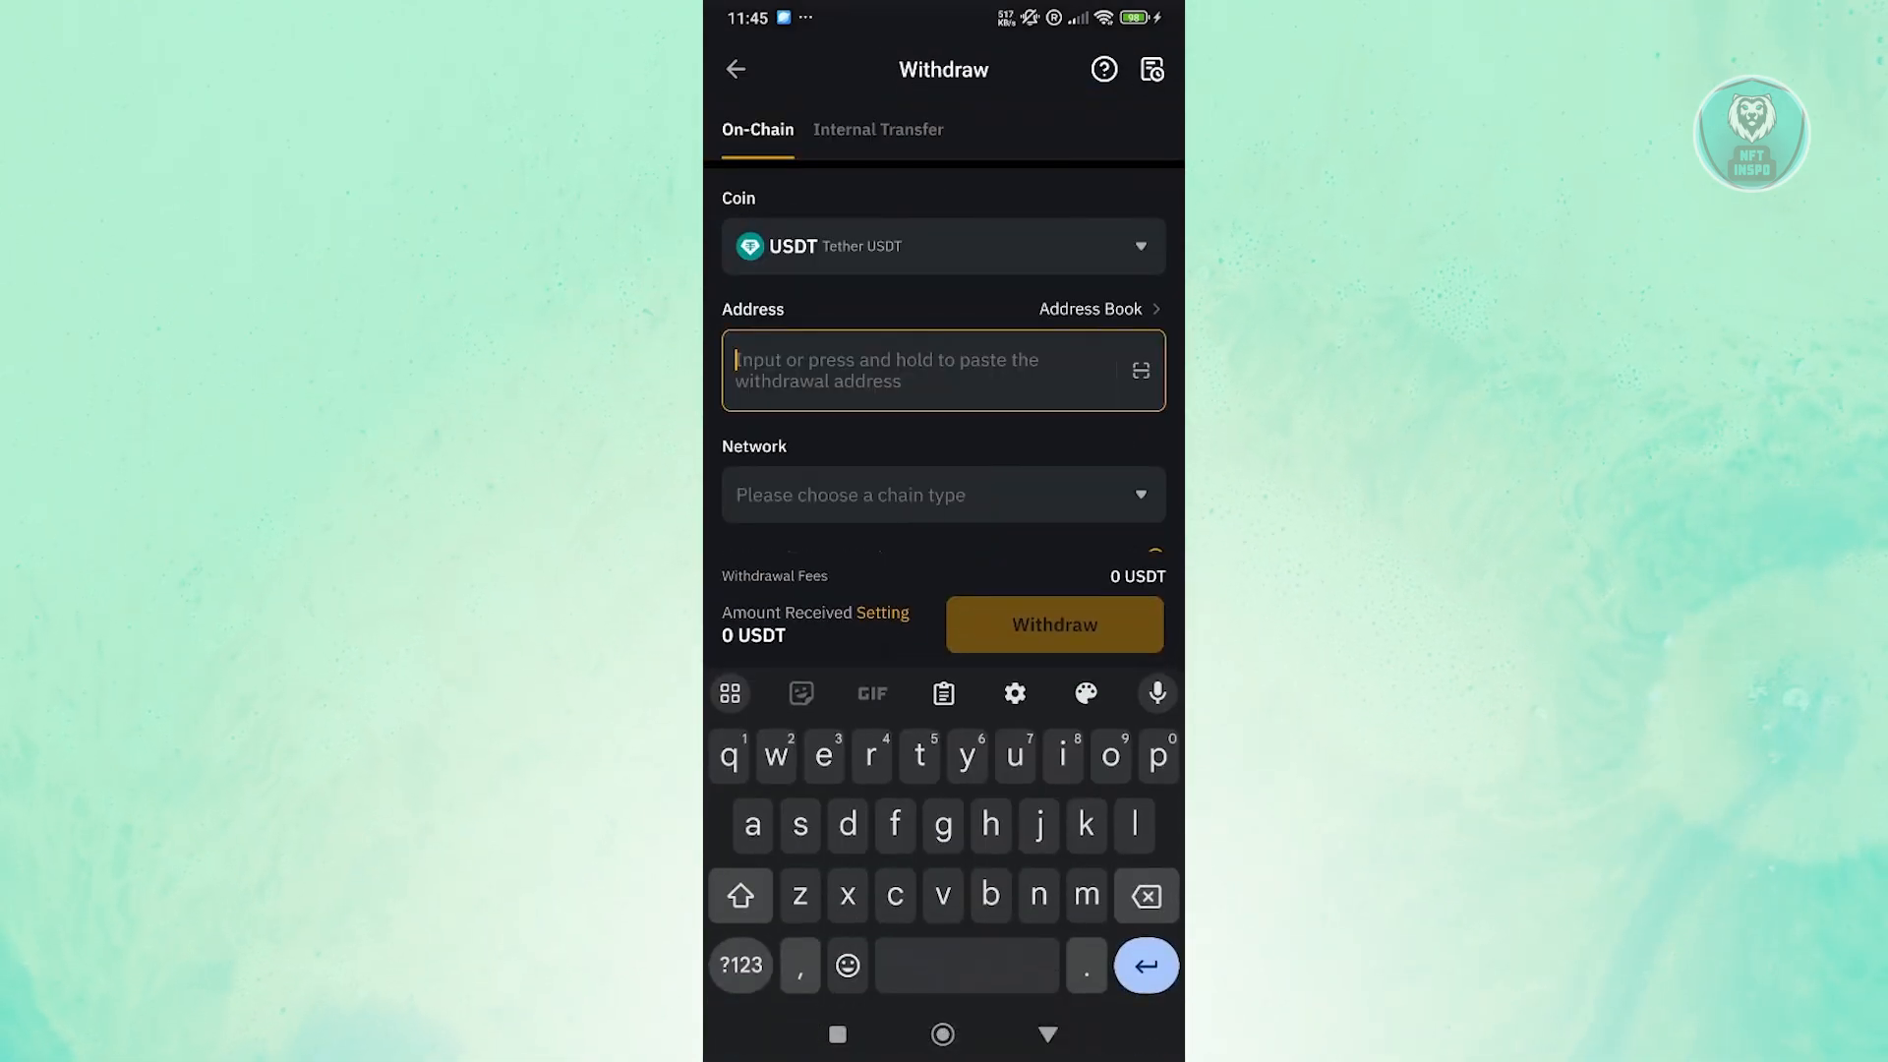
{"action": "left_click", "coordinate": [943, 494]}
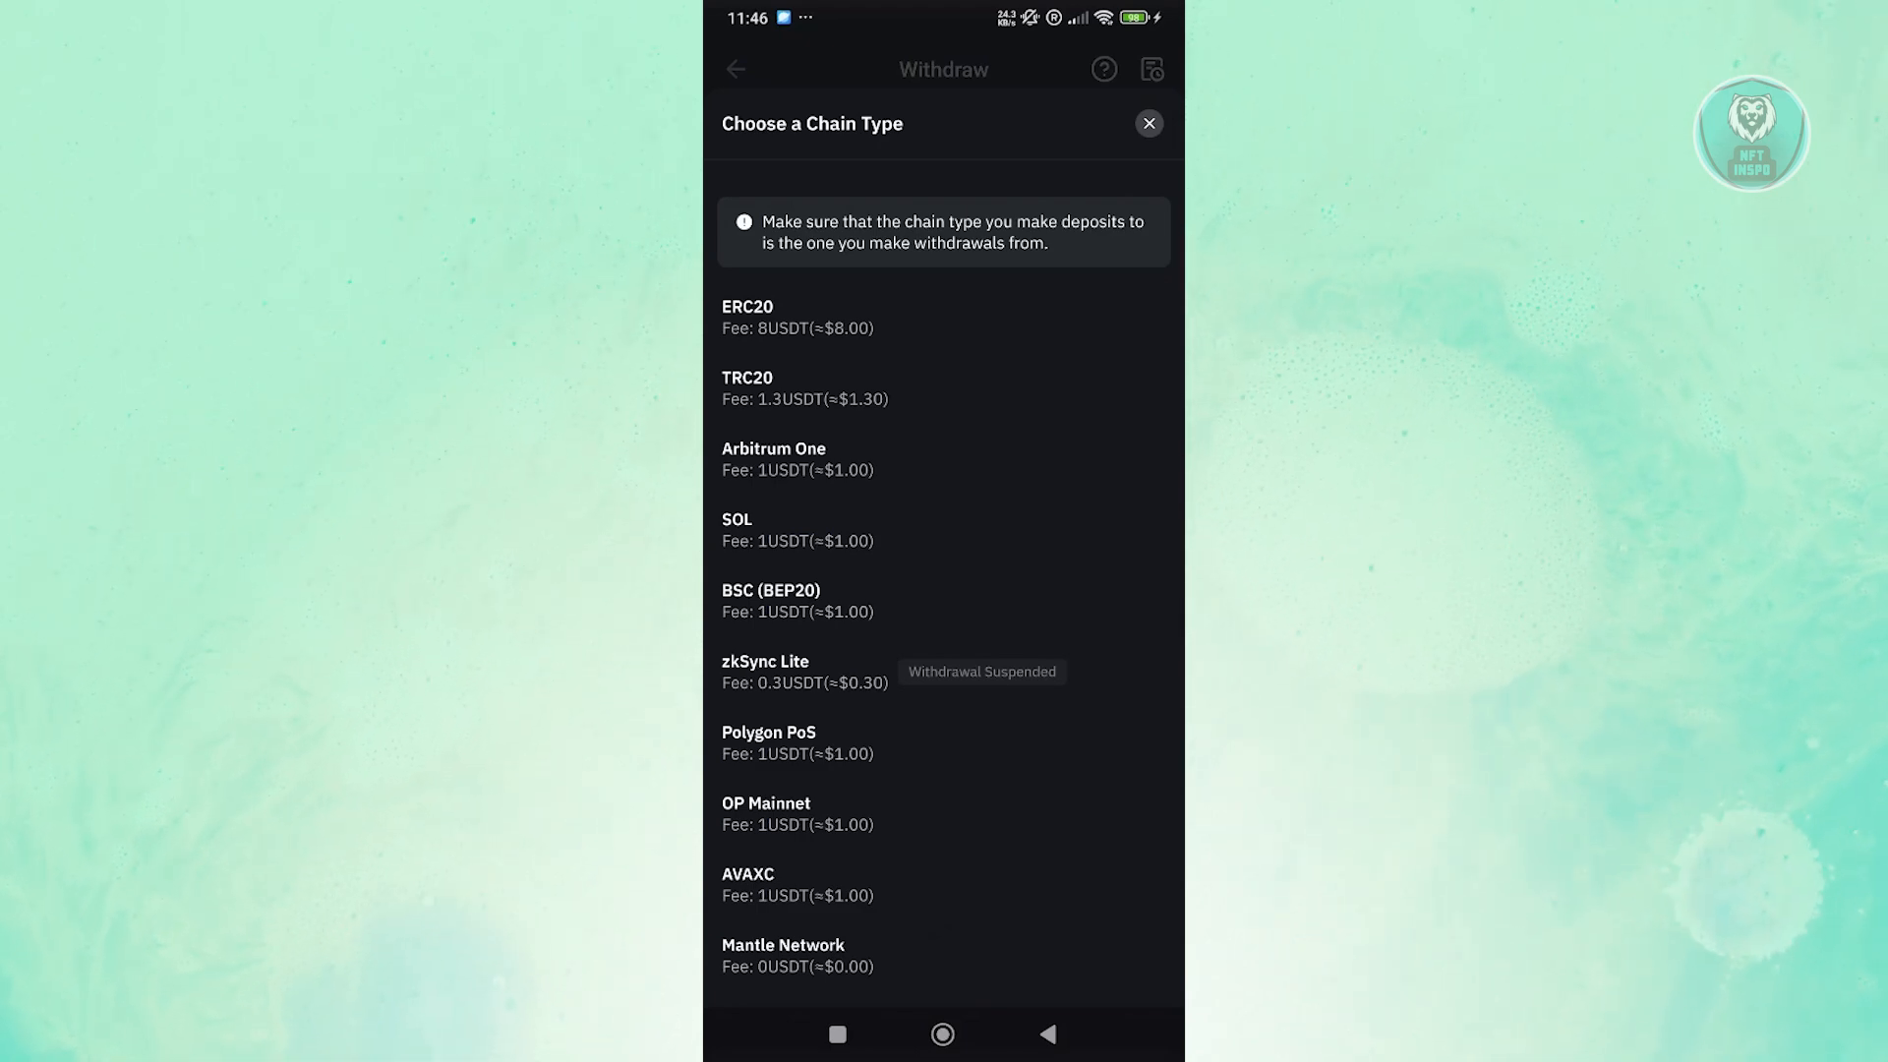
{"action": "left_click", "coordinate": [746, 388]}
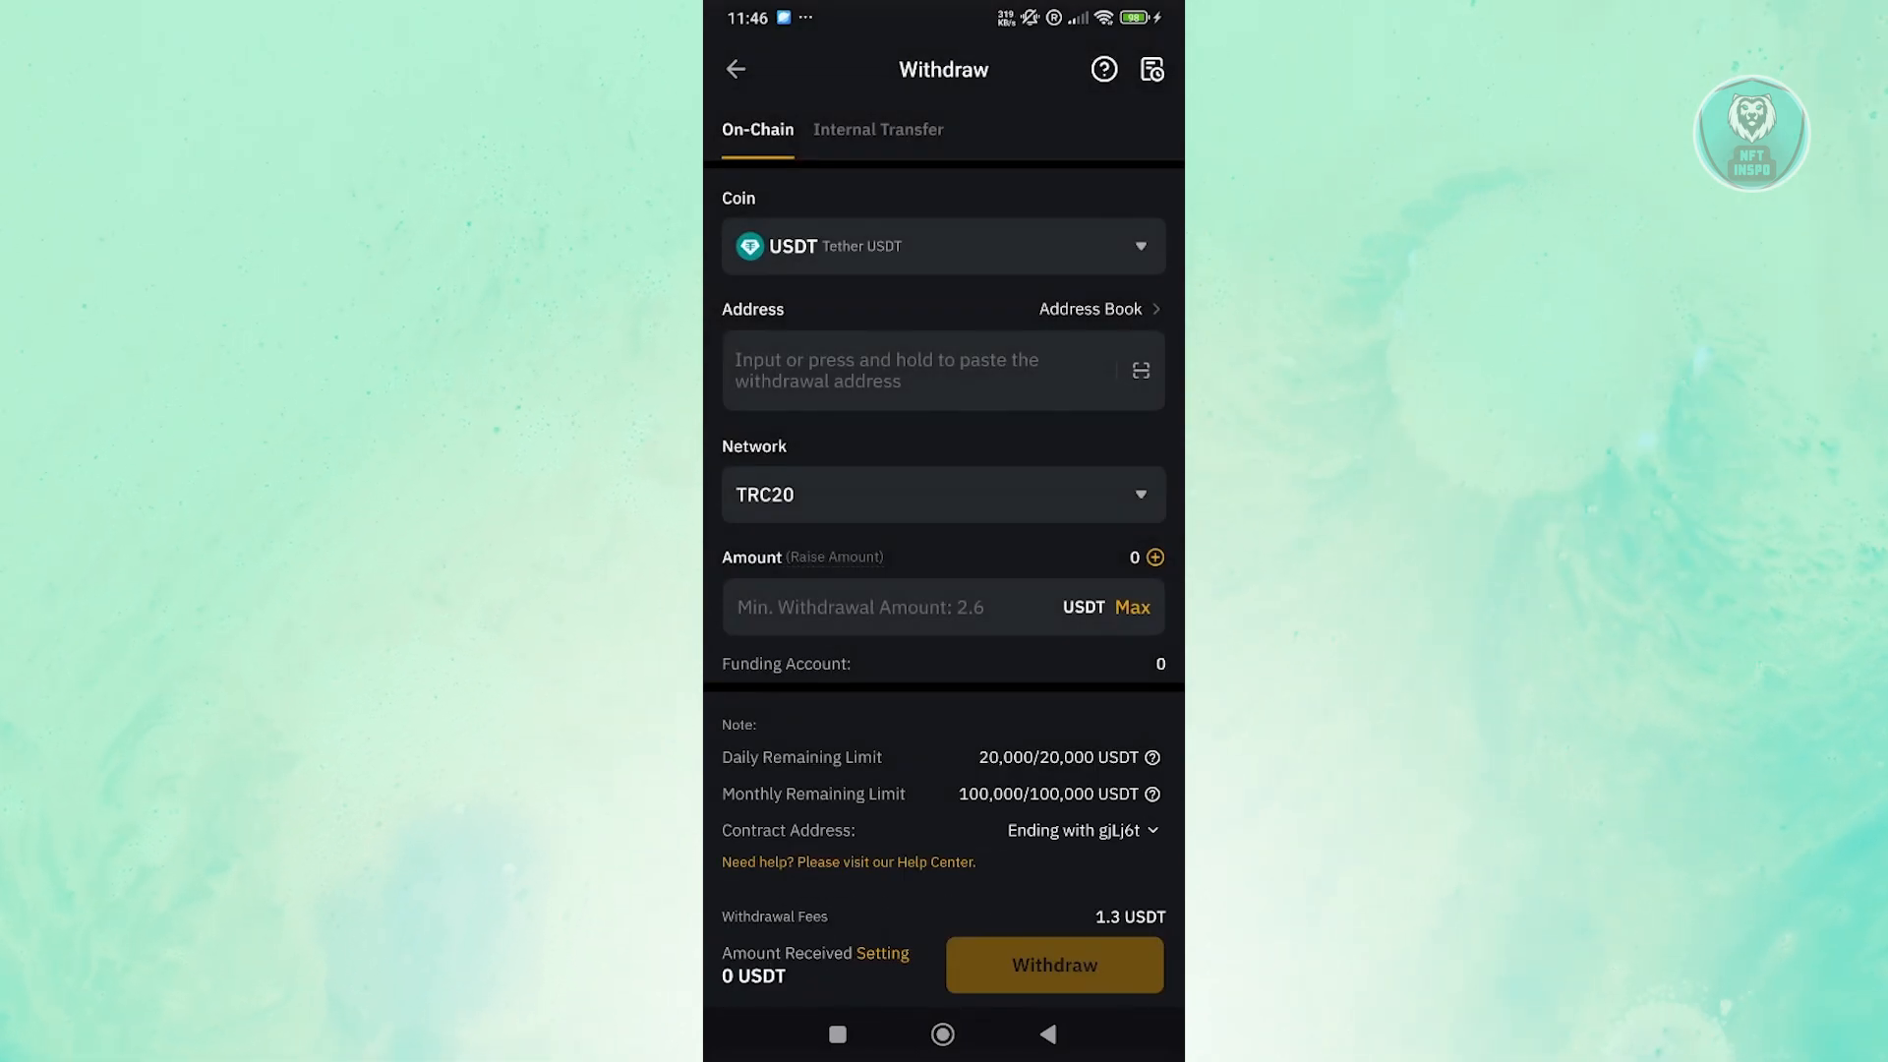
{"action": "left_click", "coordinate": [943, 493]}
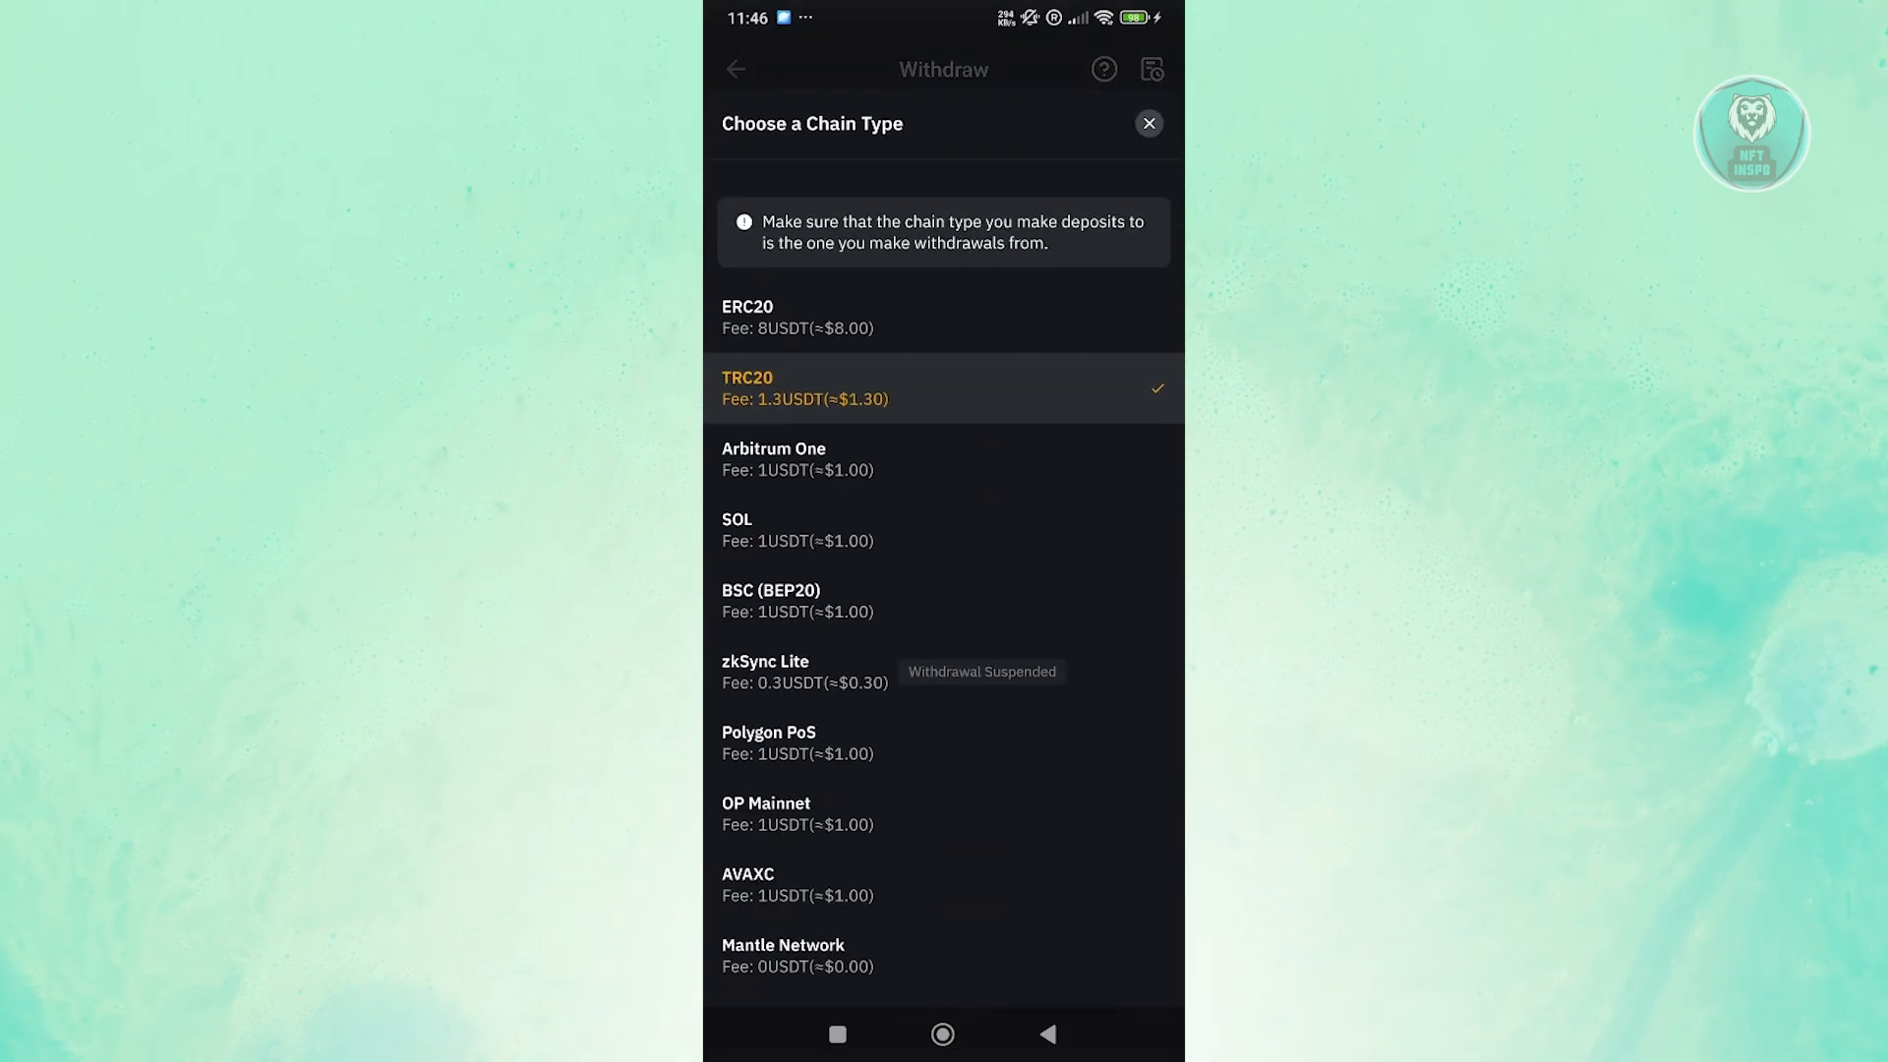